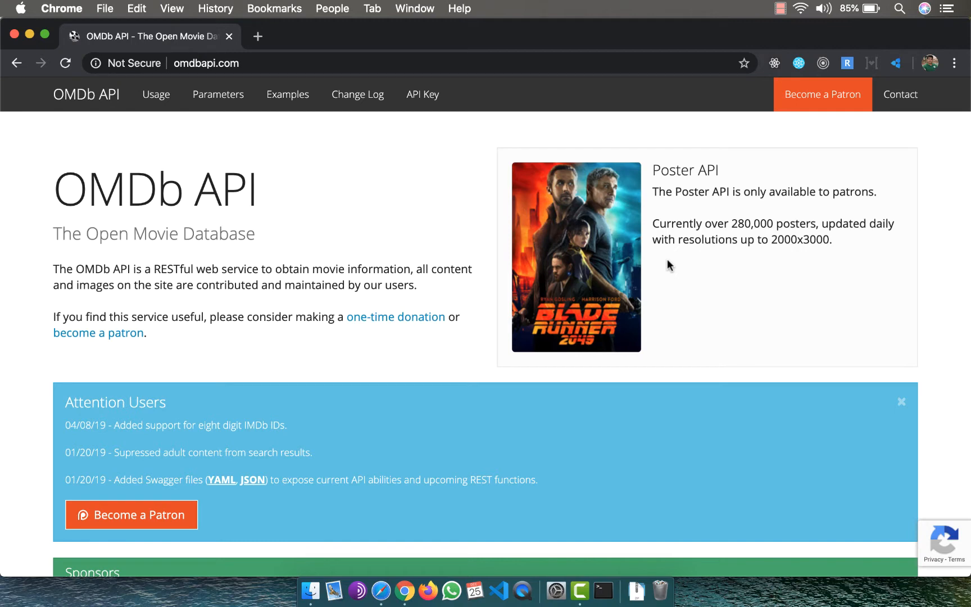
- Scroll through the OMDb API page and select part of the data request address
scroll("down", 3)
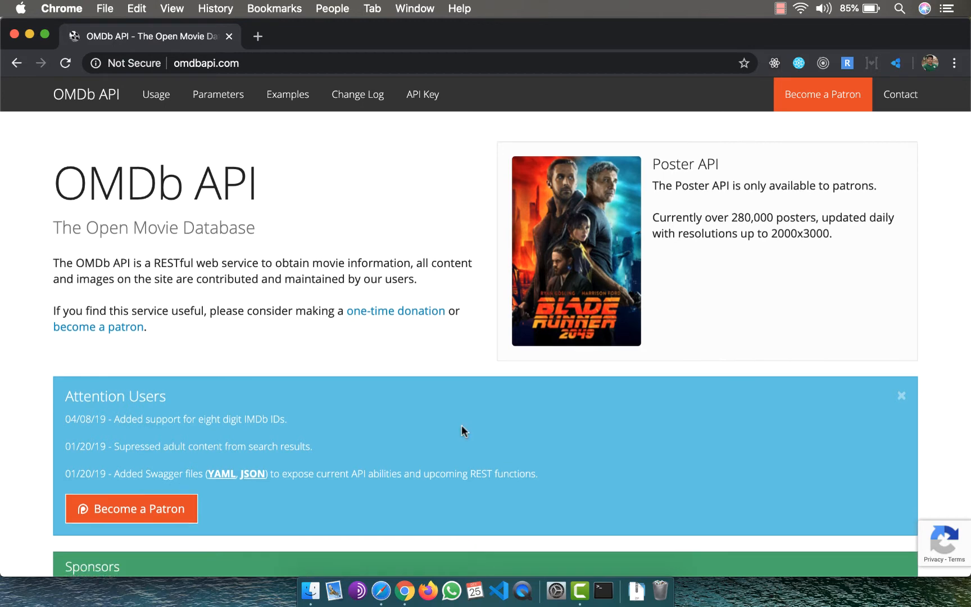
scroll("down", 3)
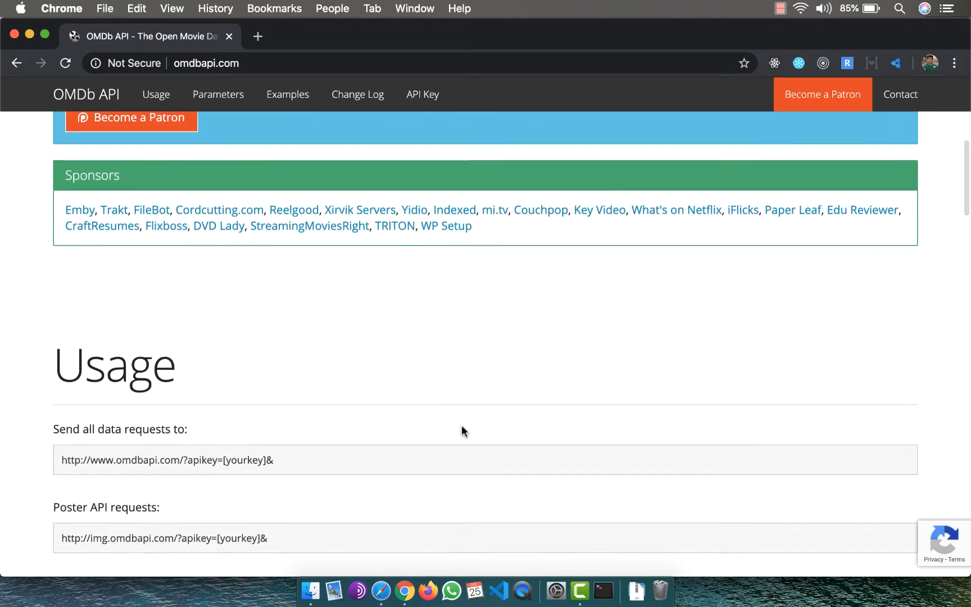
scroll("down", 3)
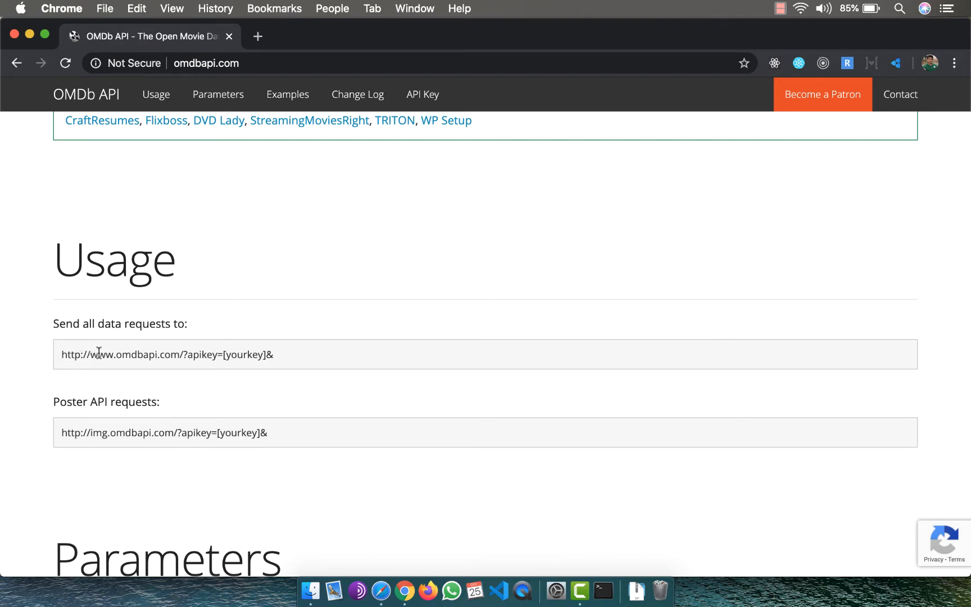
mouse_move(175, 354)
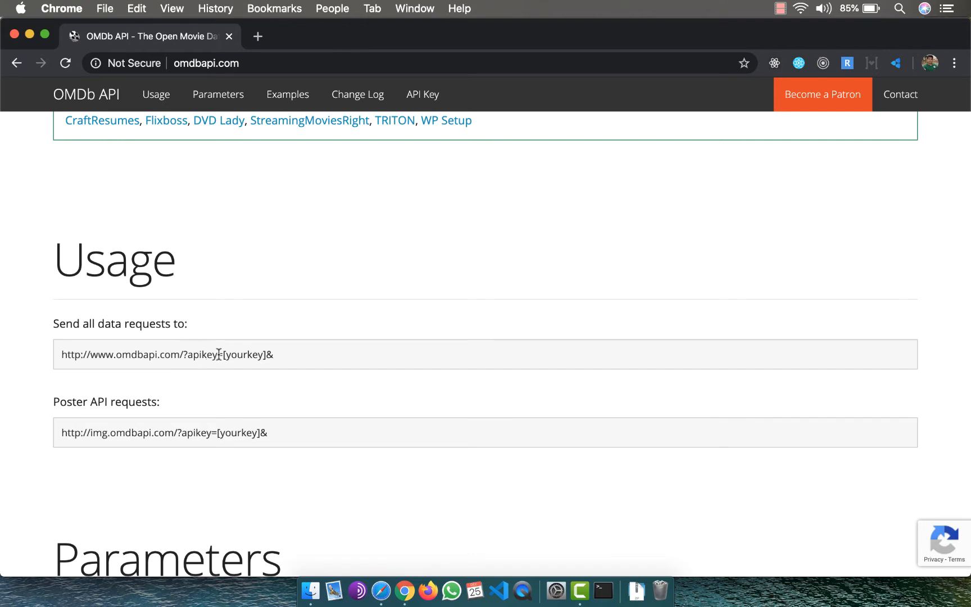
double_click(245, 354)
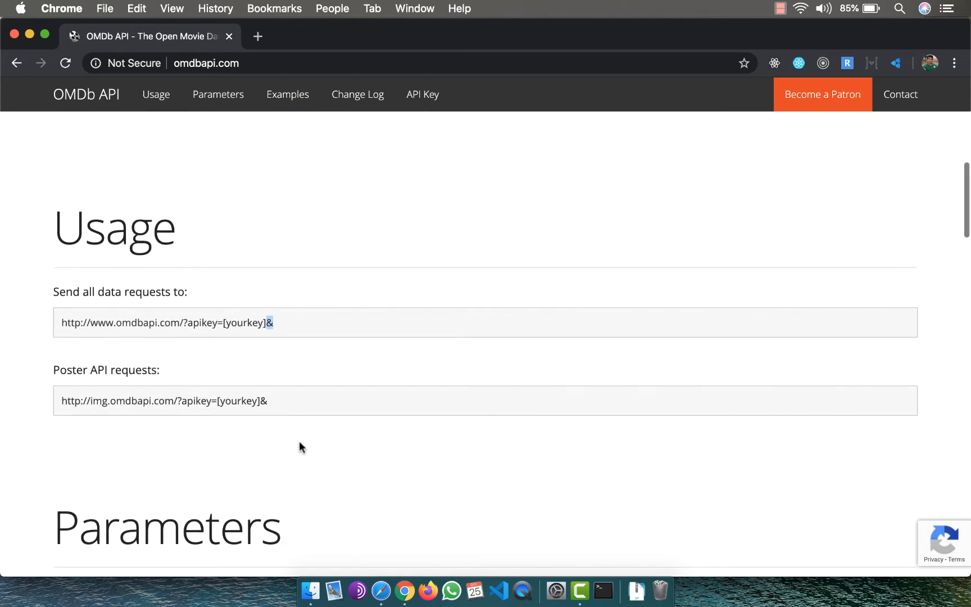
scroll("down", 3)
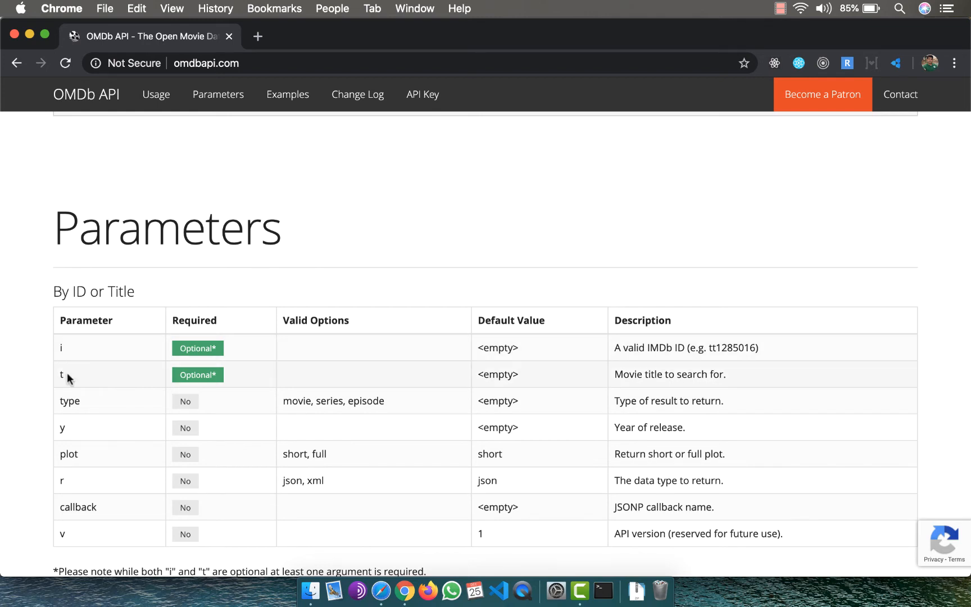
scroll("down", 3)
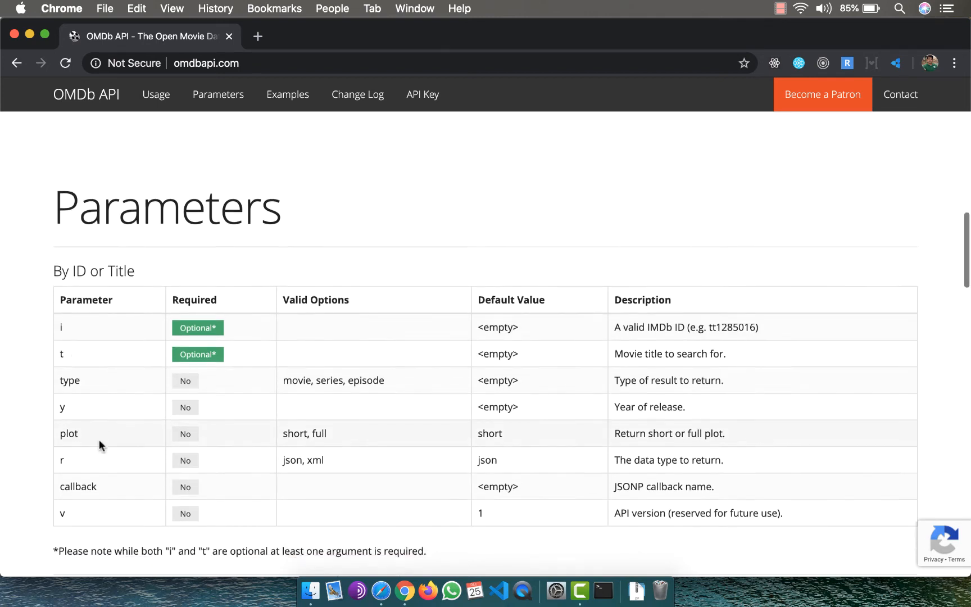
scroll("down", 3)
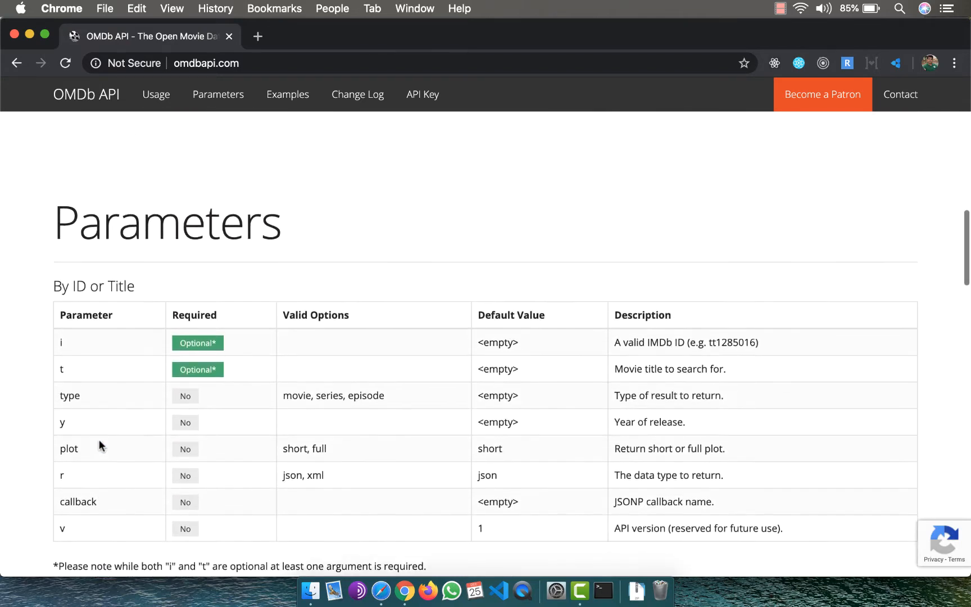
scroll("up", 3)
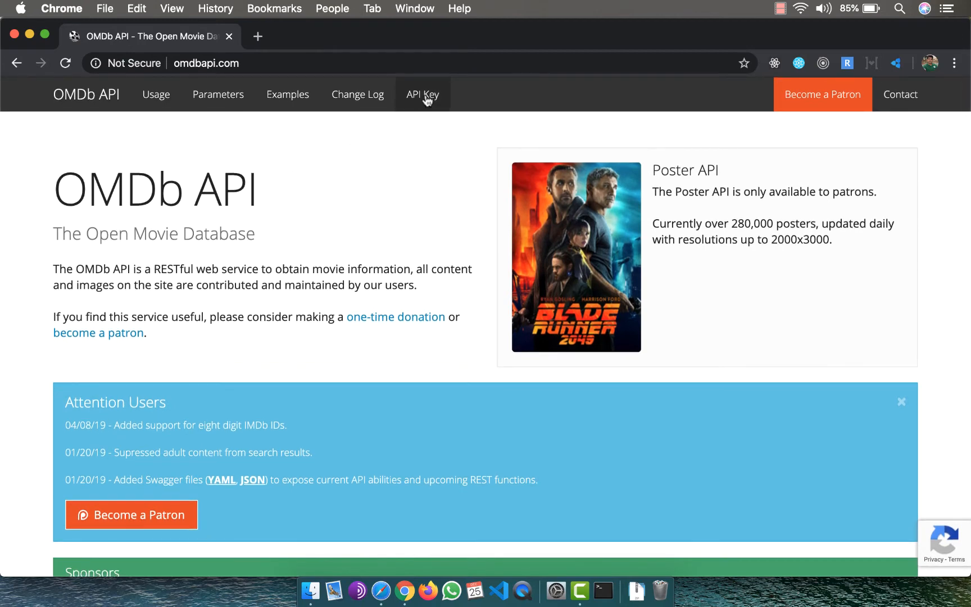
- Request a FREE! API key with email 'learning' and name Vi Kumar
left_click(423, 95)
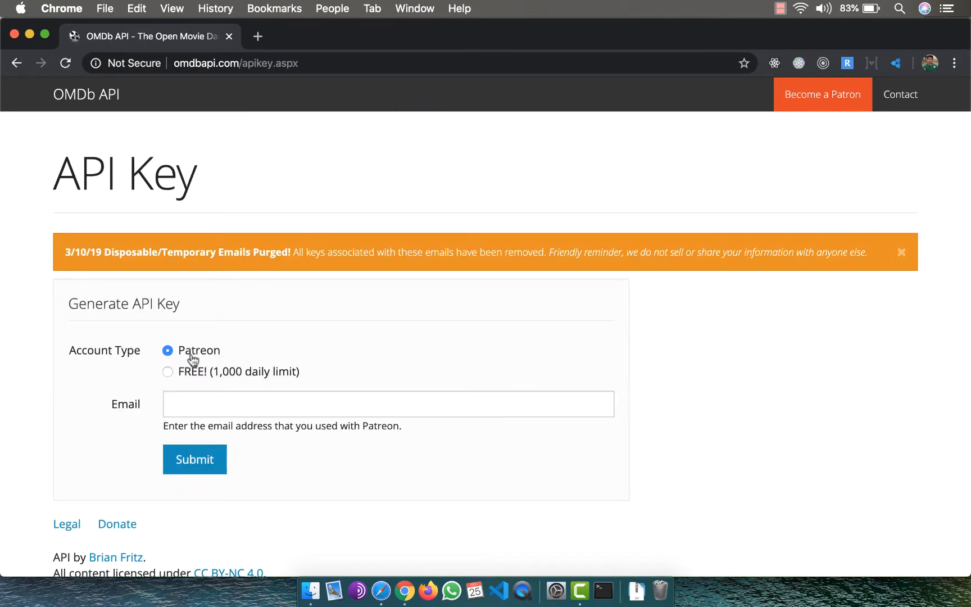
left_click(167, 372)
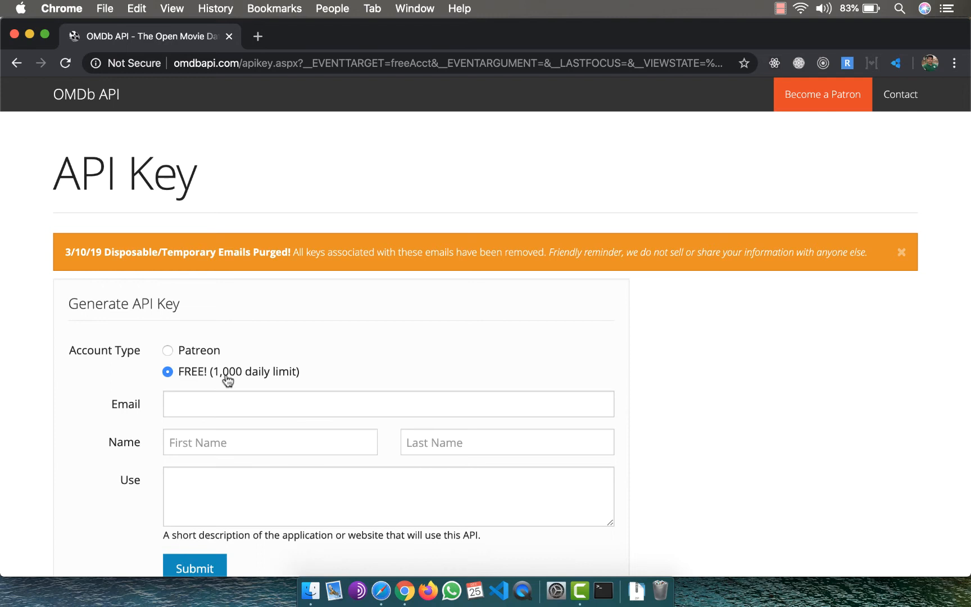
mouse_move(260, 377)
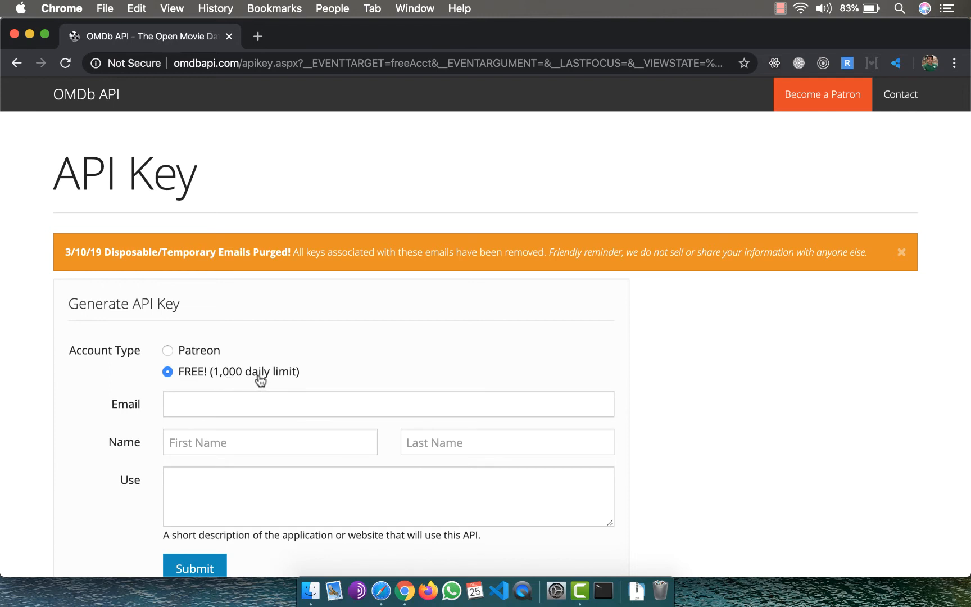
left_click(388, 404)
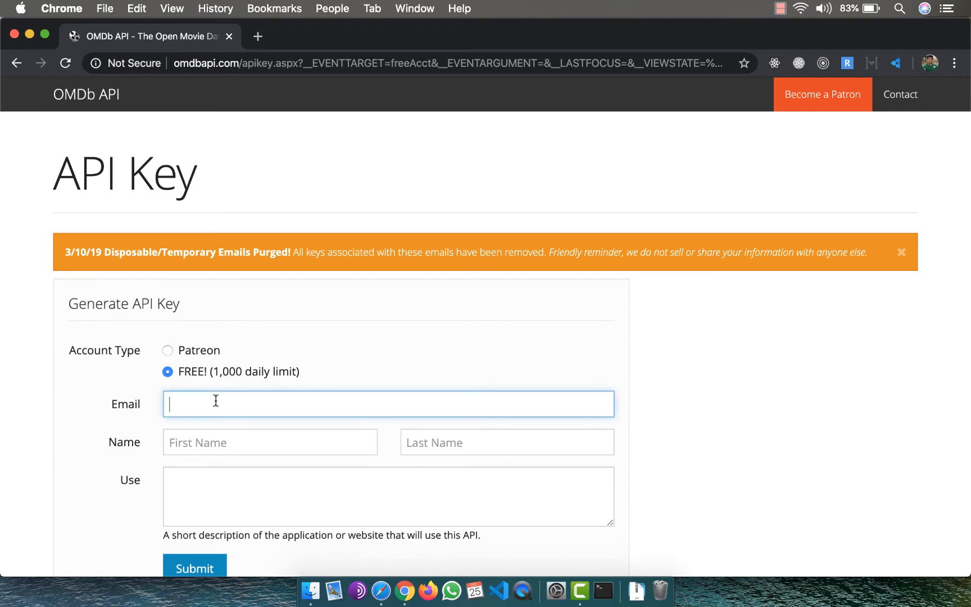
type("learning")
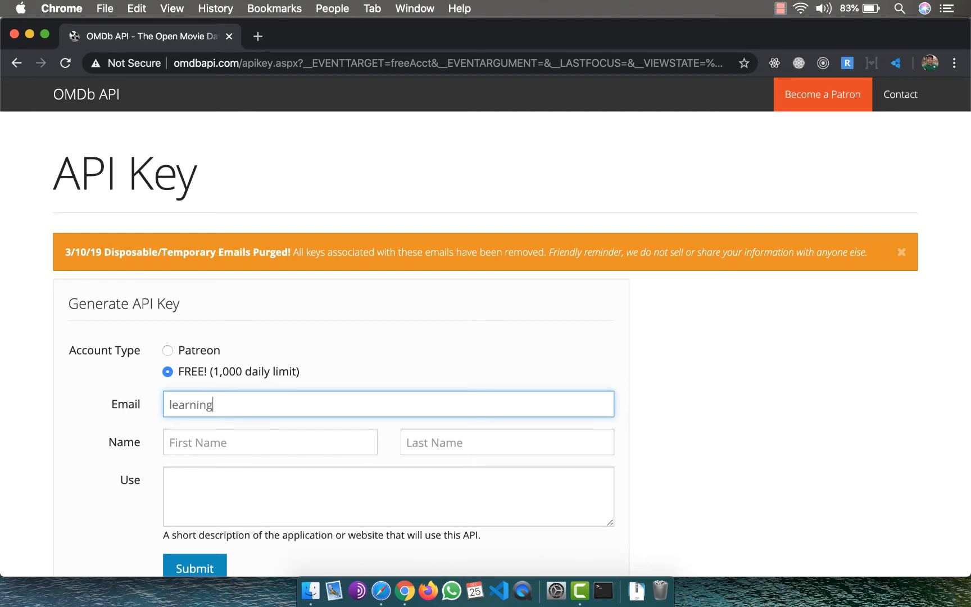
type("Vi")
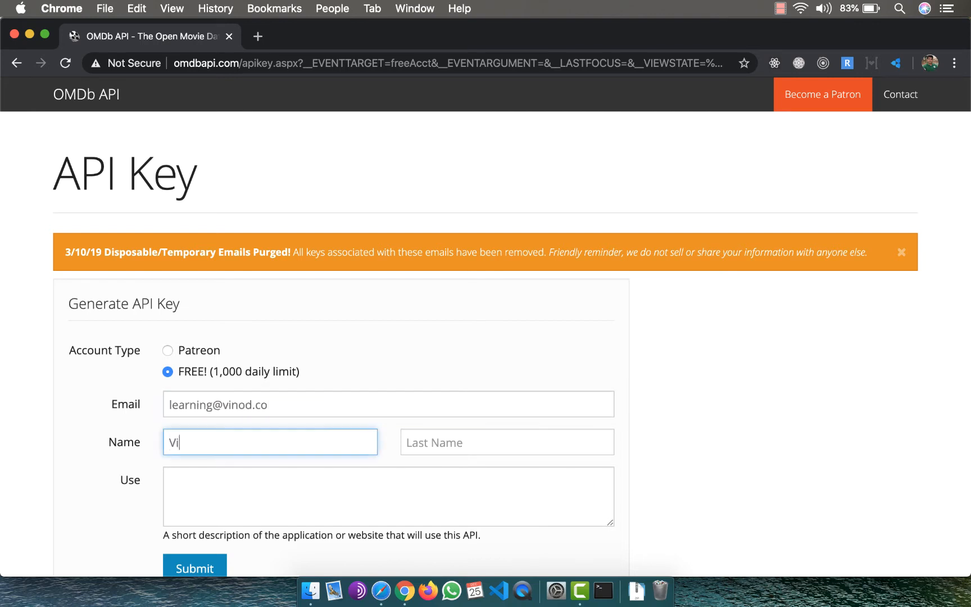
type("Kumar")
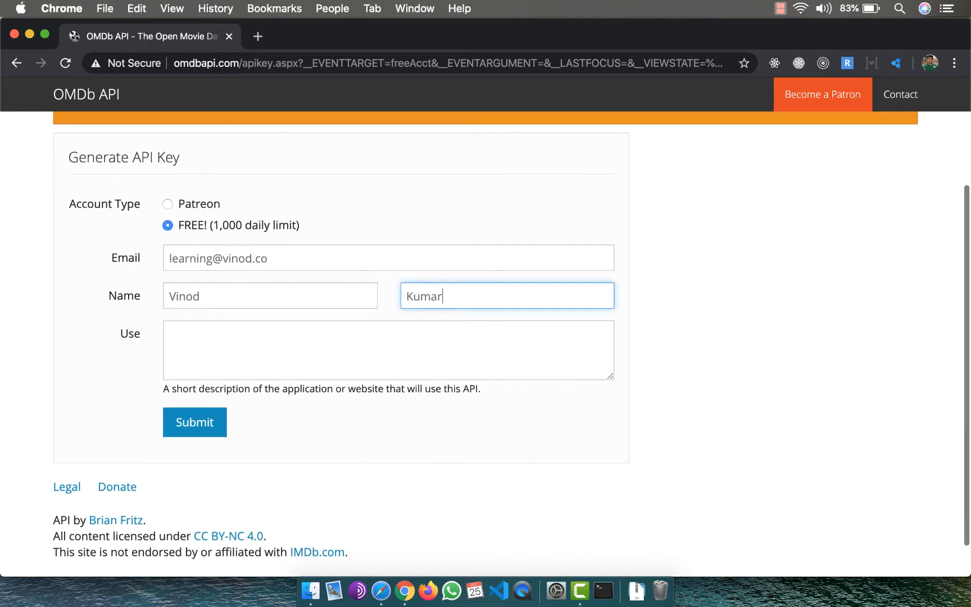
- Enter 'for learning' as the intended use and submit the request
left_click(388, 345)
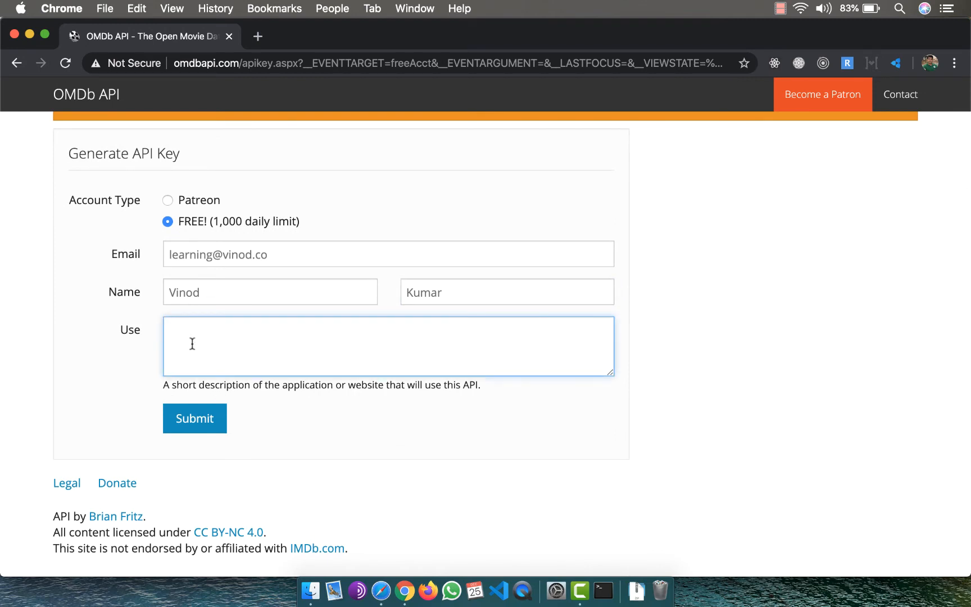
type("for learning")
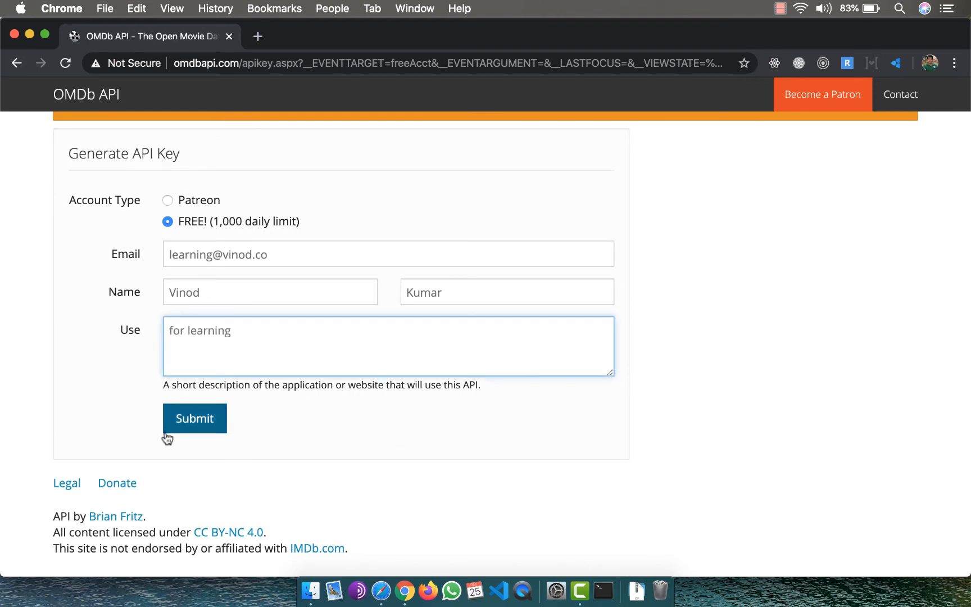
left_click(194, 418)
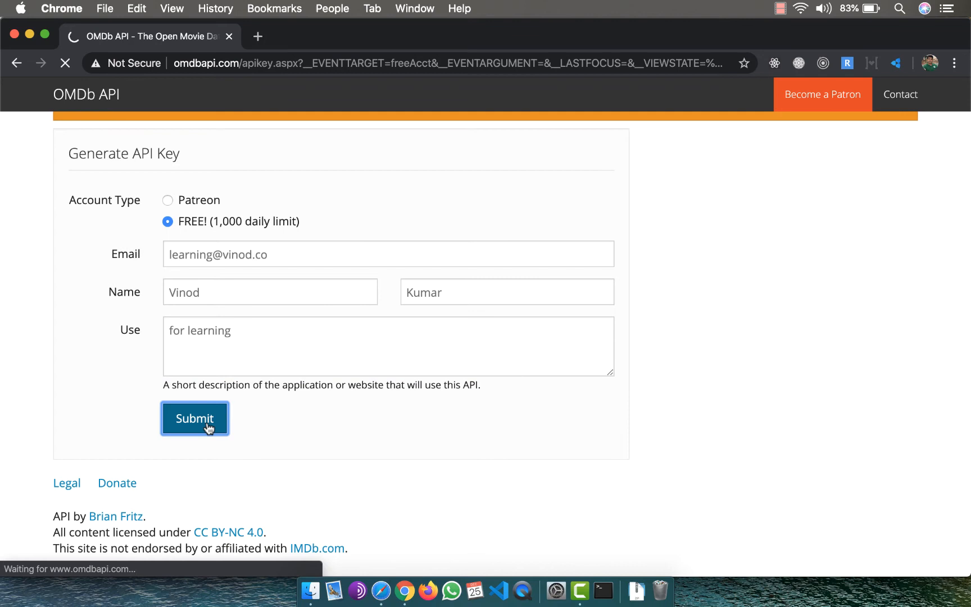
left_click(195, 418)
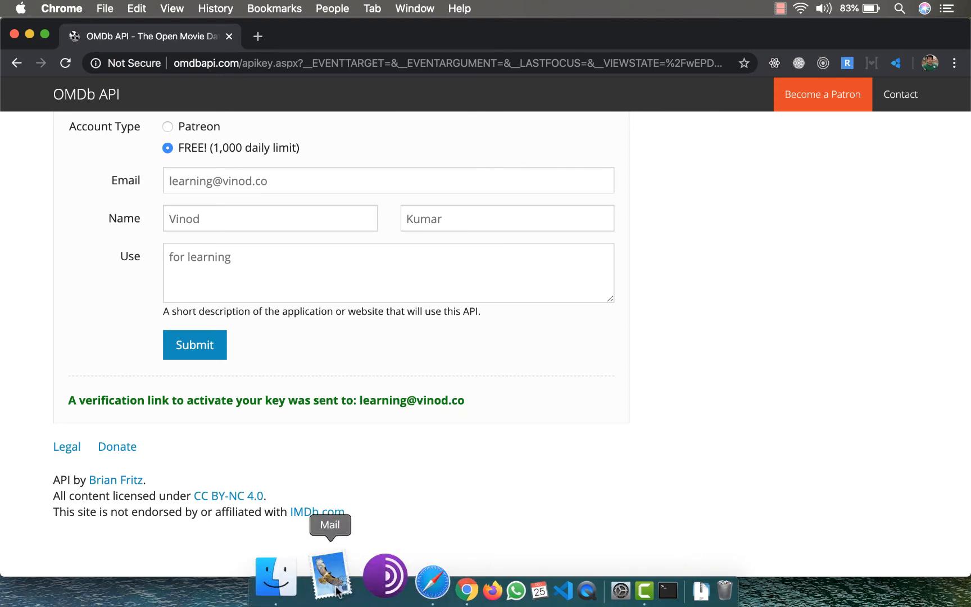
- Switch to Mail and select the API key in the OMDb API email
left_click(329, 572)
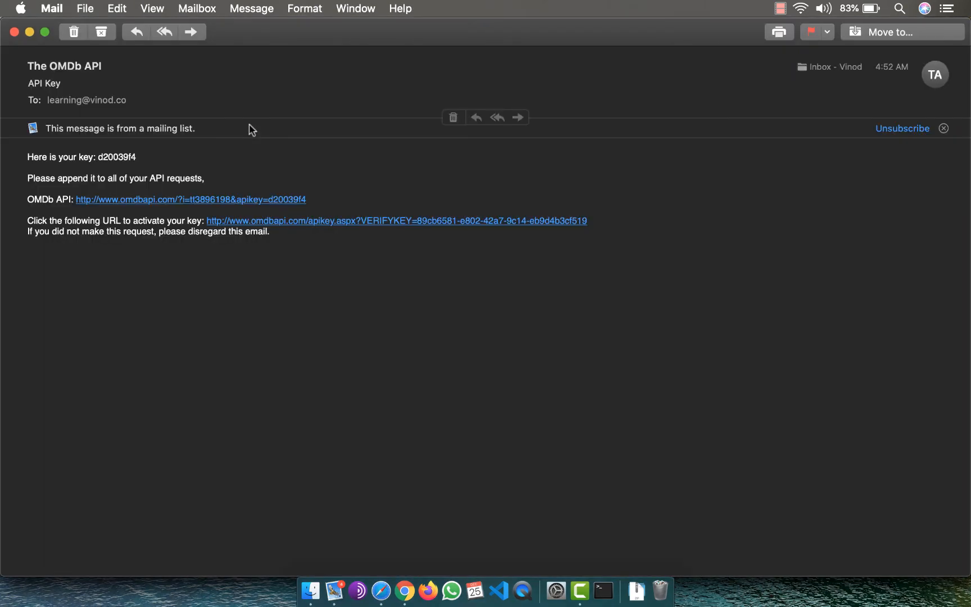
mouse_move(55, 158)
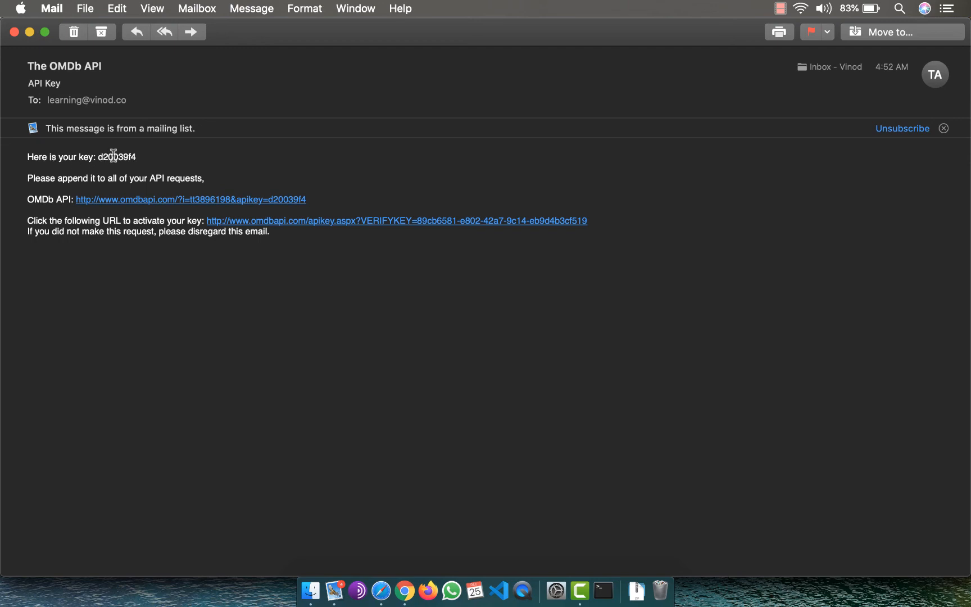
double_click(117, 157)
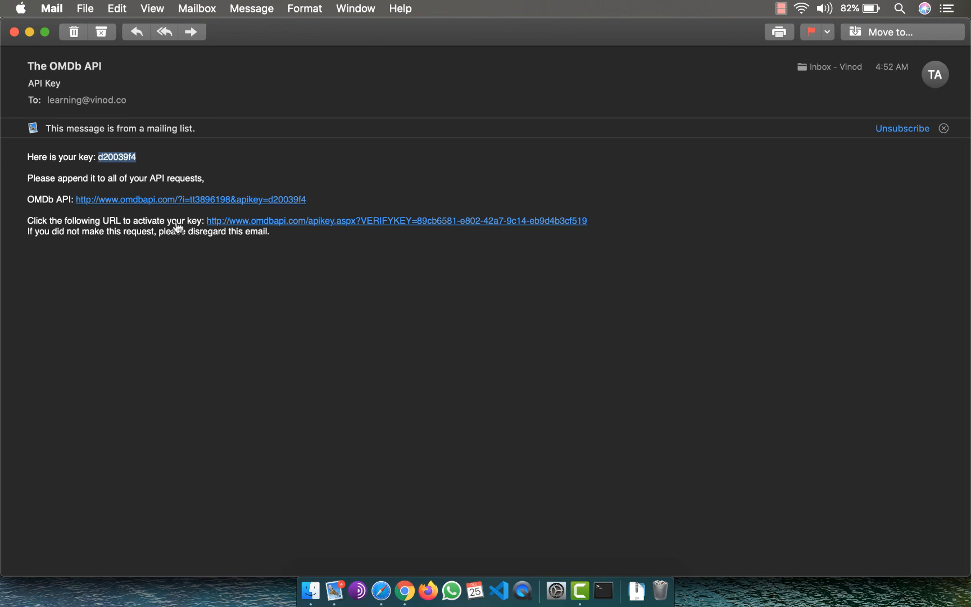
mouse_move(147, 221)
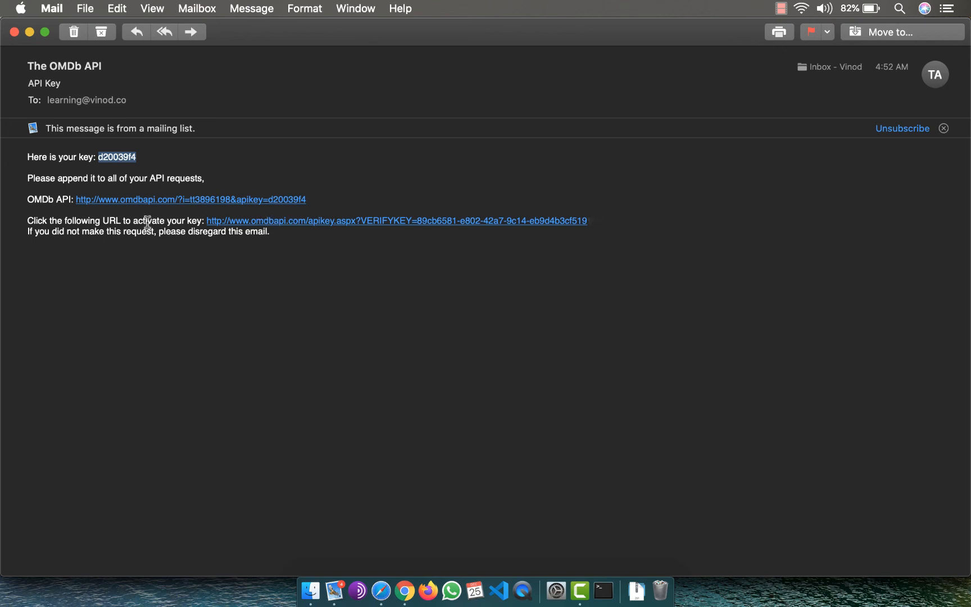
mouse_move(345, 224)
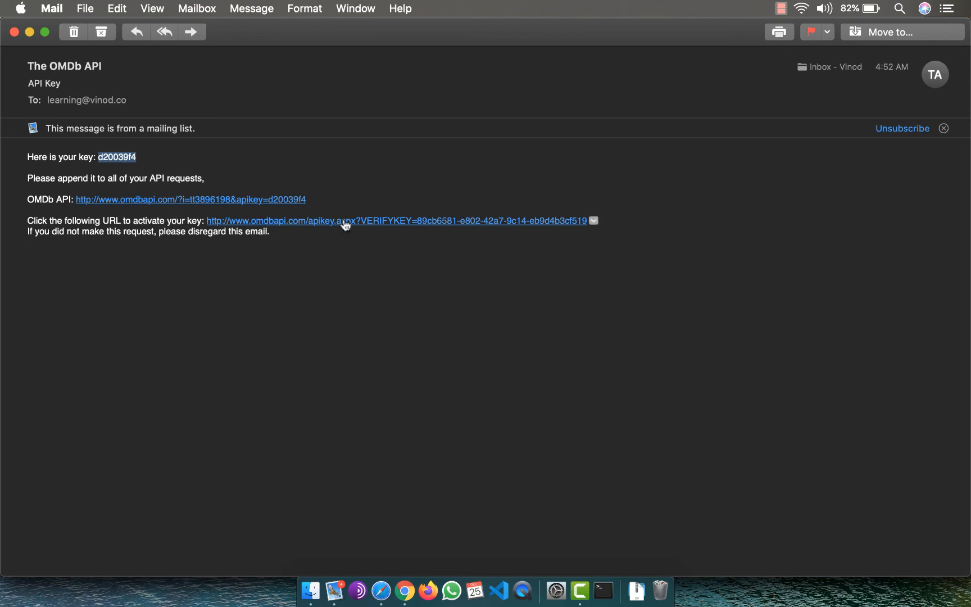
mouse_move(344, 221)
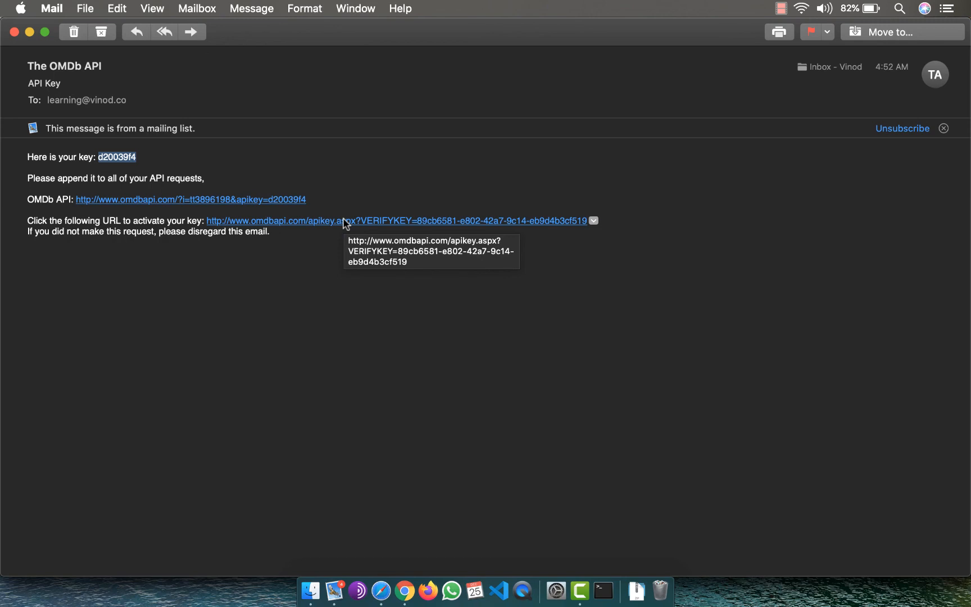